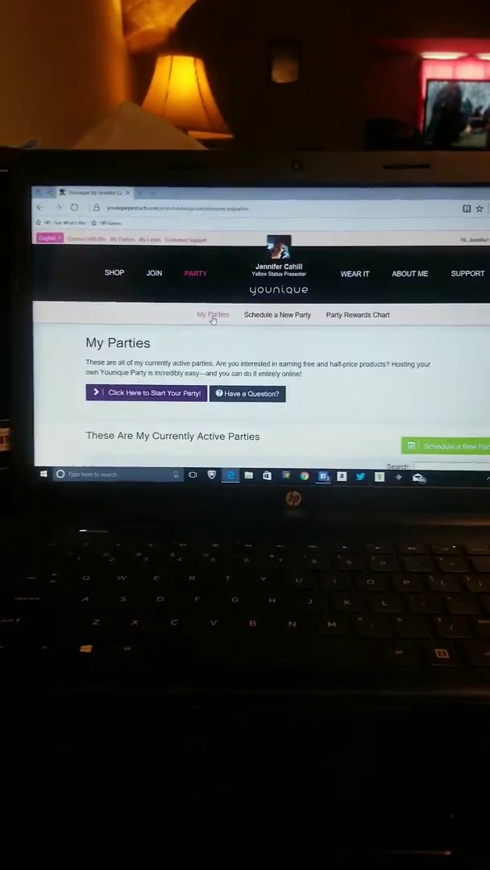
# Step: Switch the Facebook Events page to the Calendar view of upcoming events
pyautogui.scroll(-3)
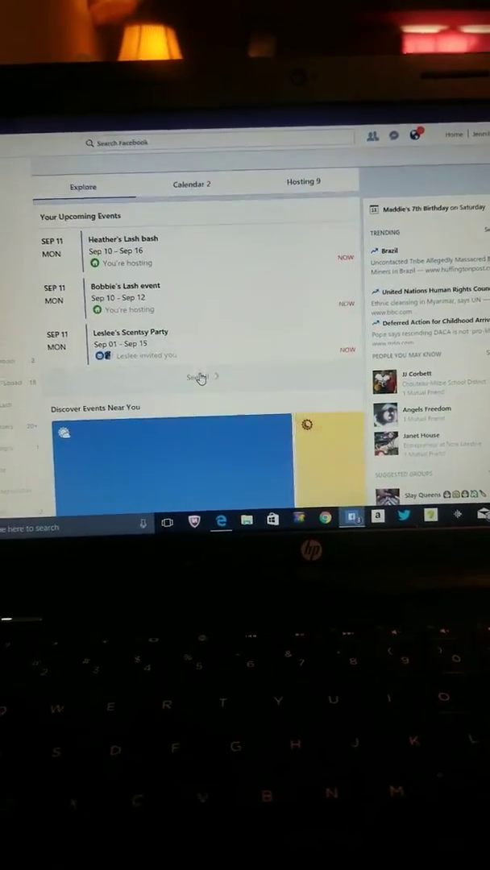
pyautogui.click(190, 184)
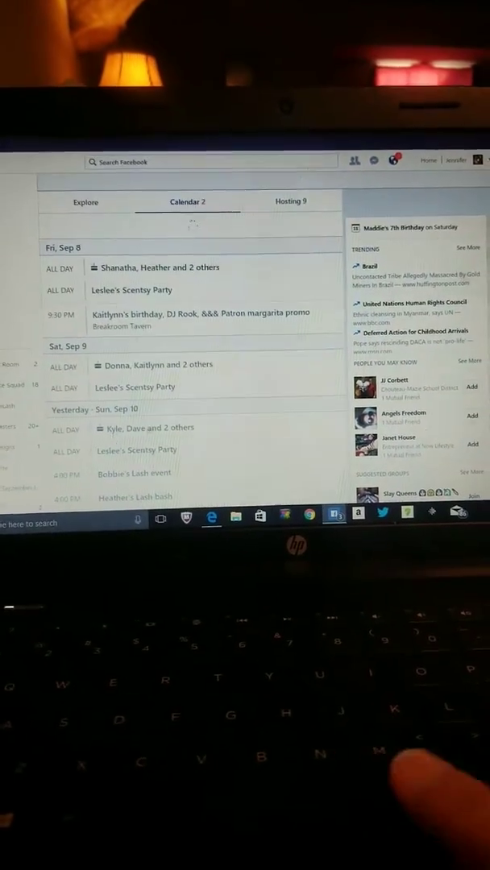
pyautogui.scroll(-3)
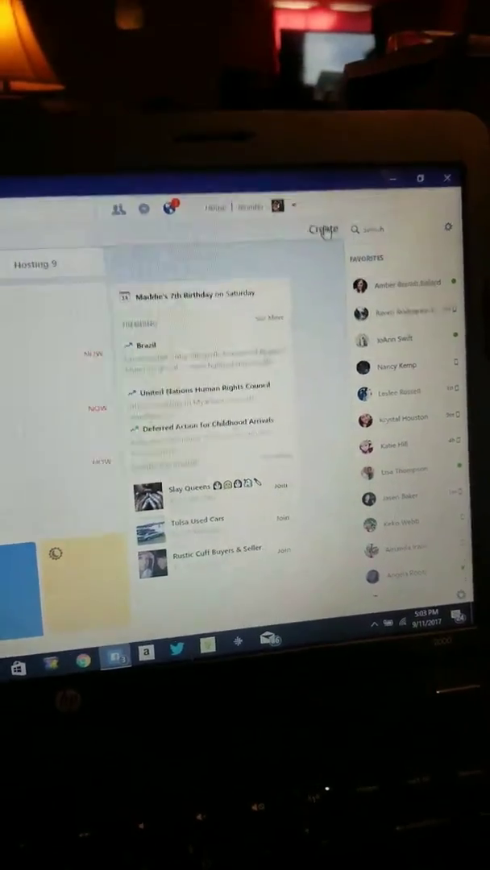
pyautogui.click(323, 229)
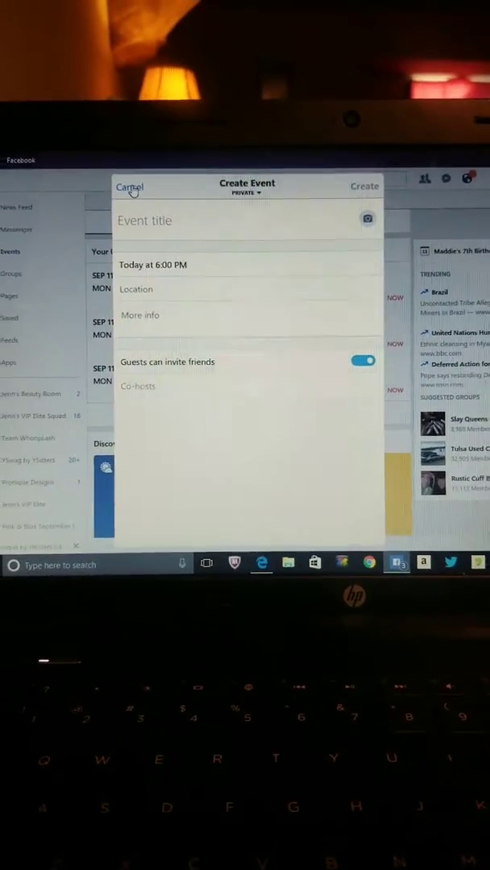
pyautogui.click(129, 187)
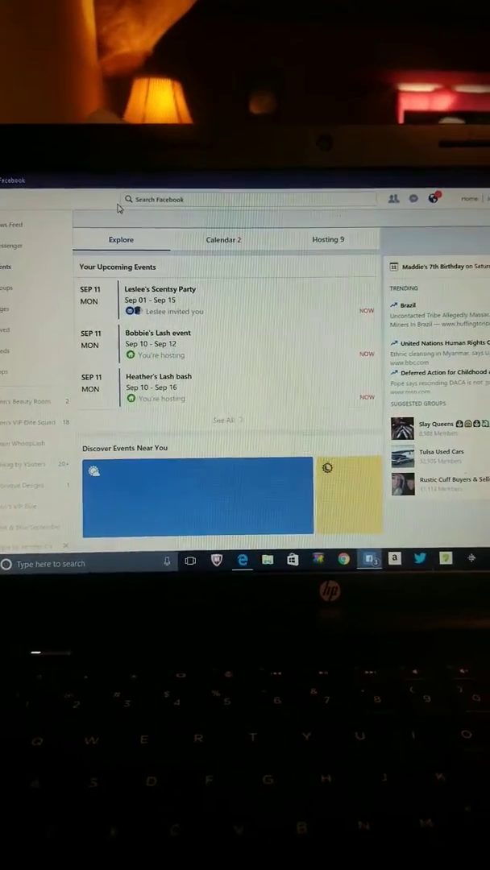